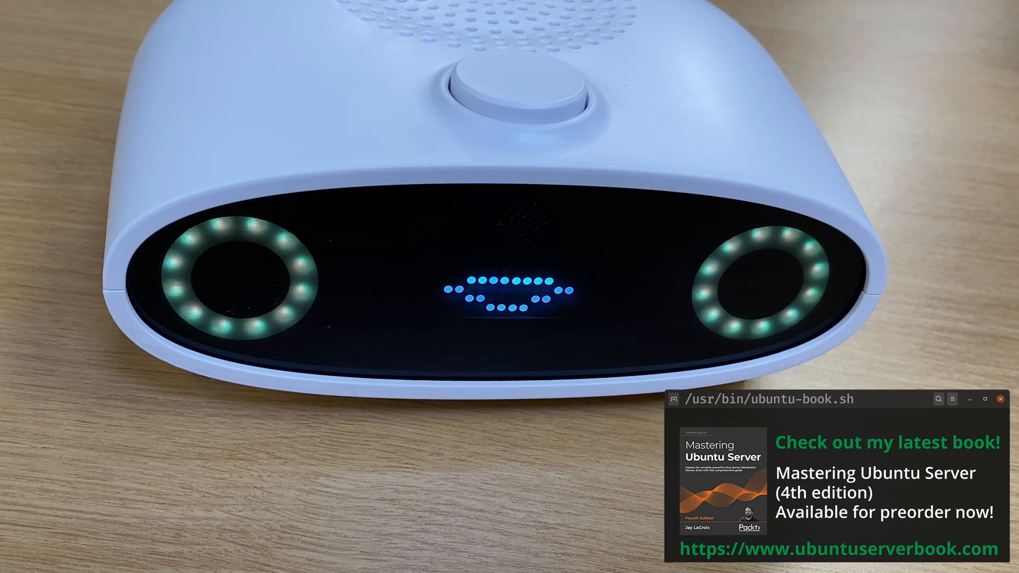
{"action": "left_click", "coordinate": [986, 398]}
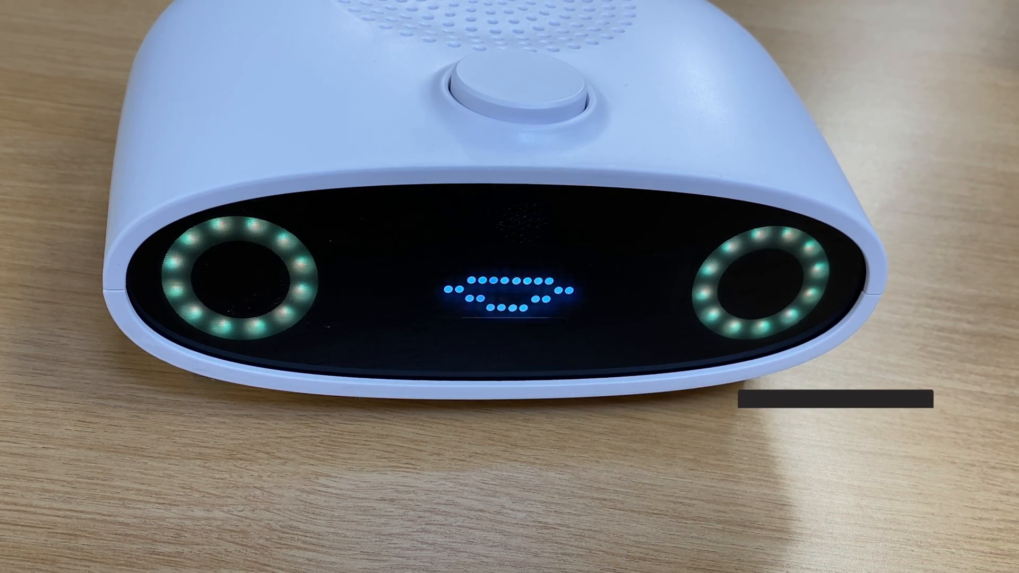